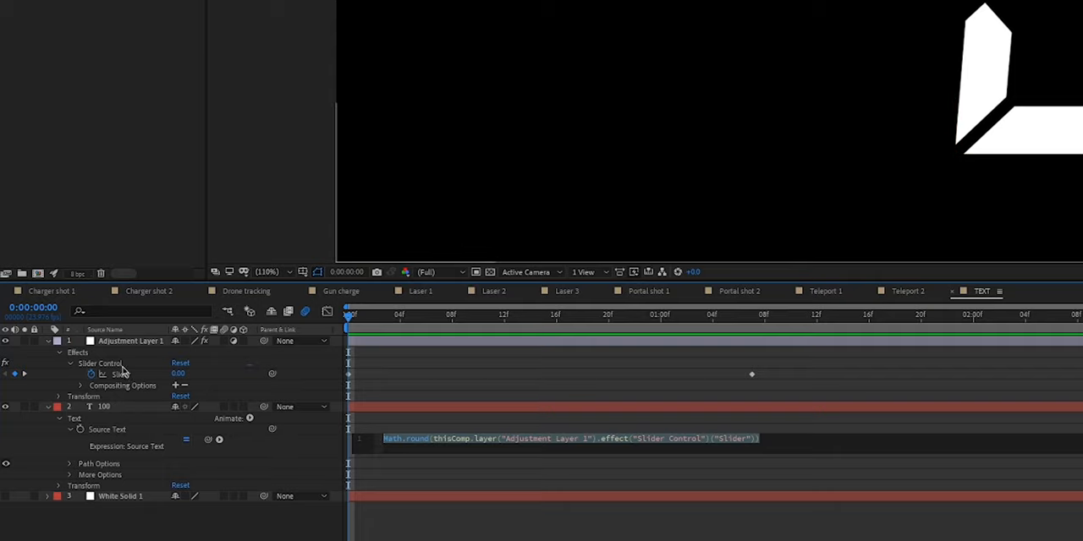
{"action": "mouse_move", "coordinate": [123, 386]}
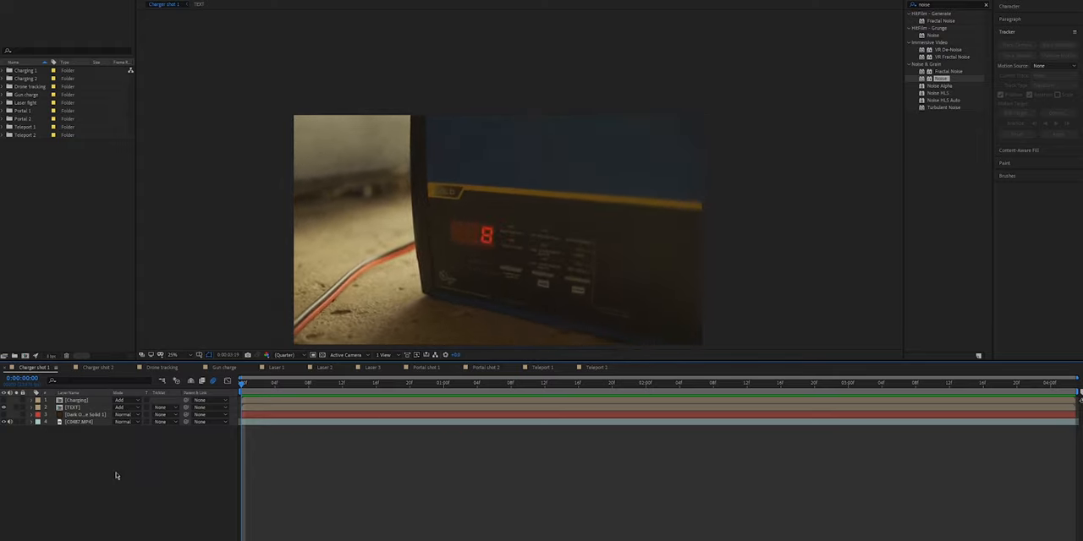
- Switch to the Charger shot 2 composition to view its tracked text layer keyframes
{"action": "left_click", "coordinate": [96, 367]}
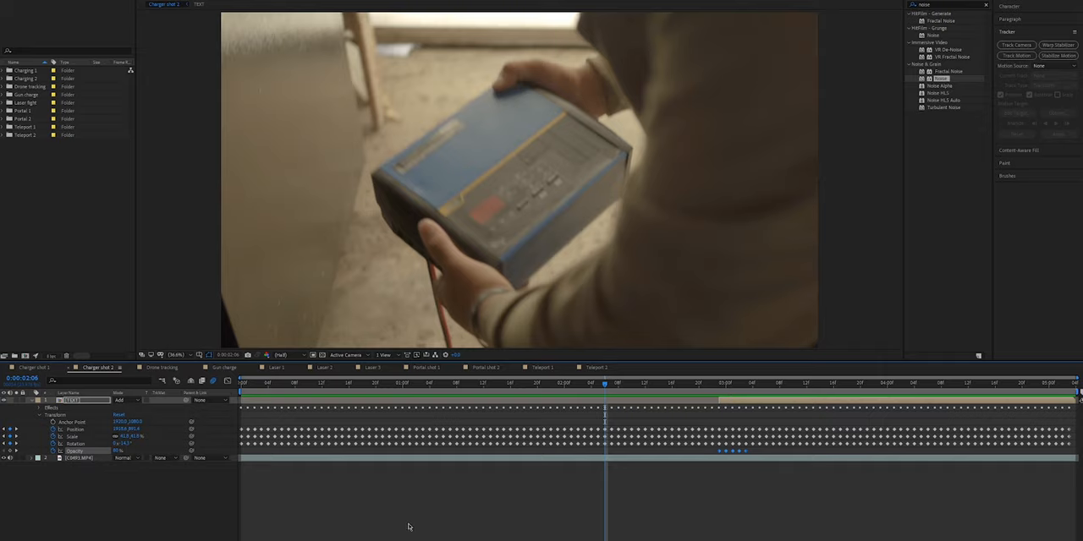
{"action": "mouse_move", "coordinate": [203, 497]}
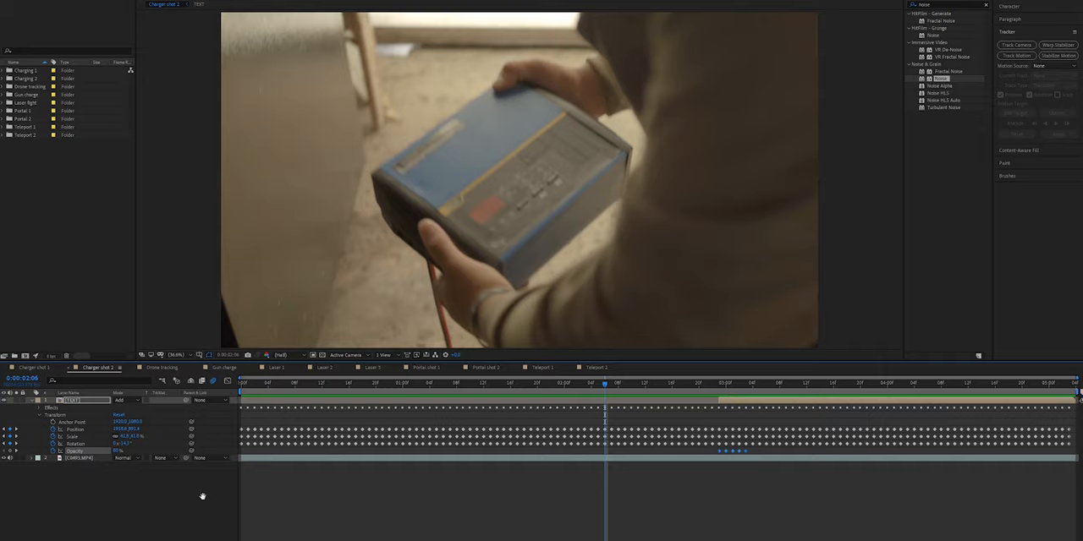